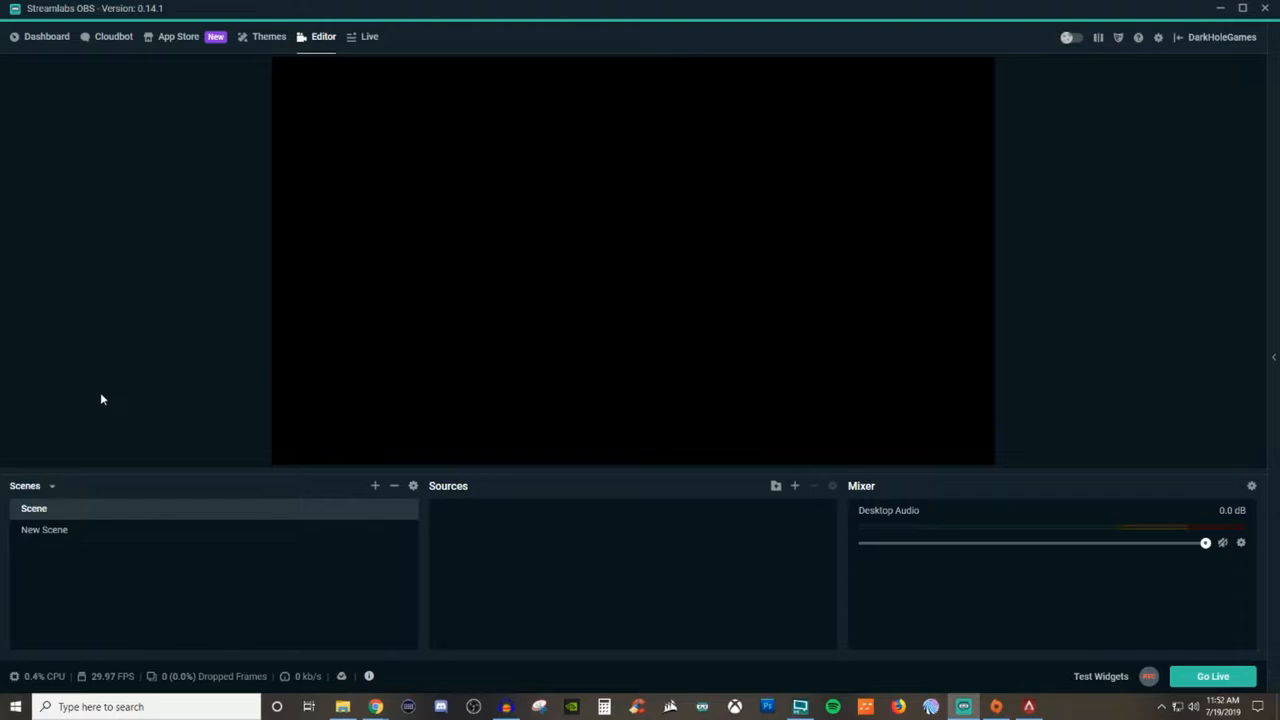
mouse_move(378, 498)
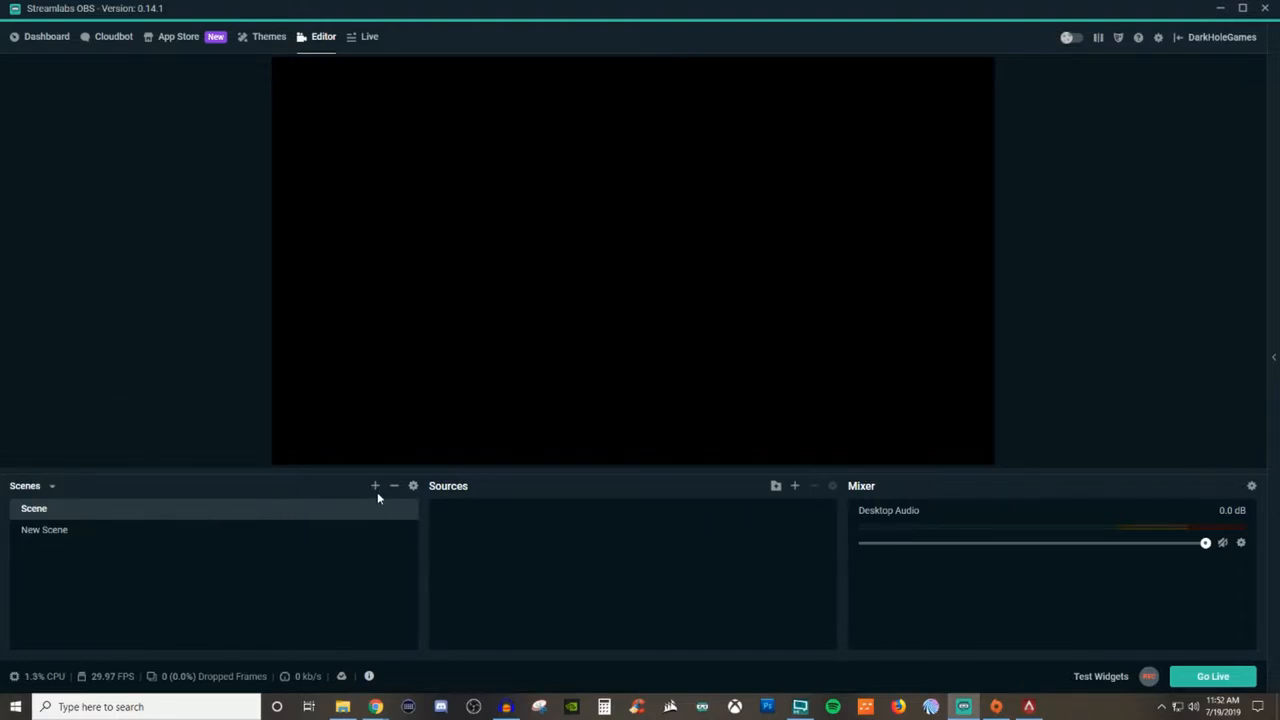
mouse_move(808, 521)
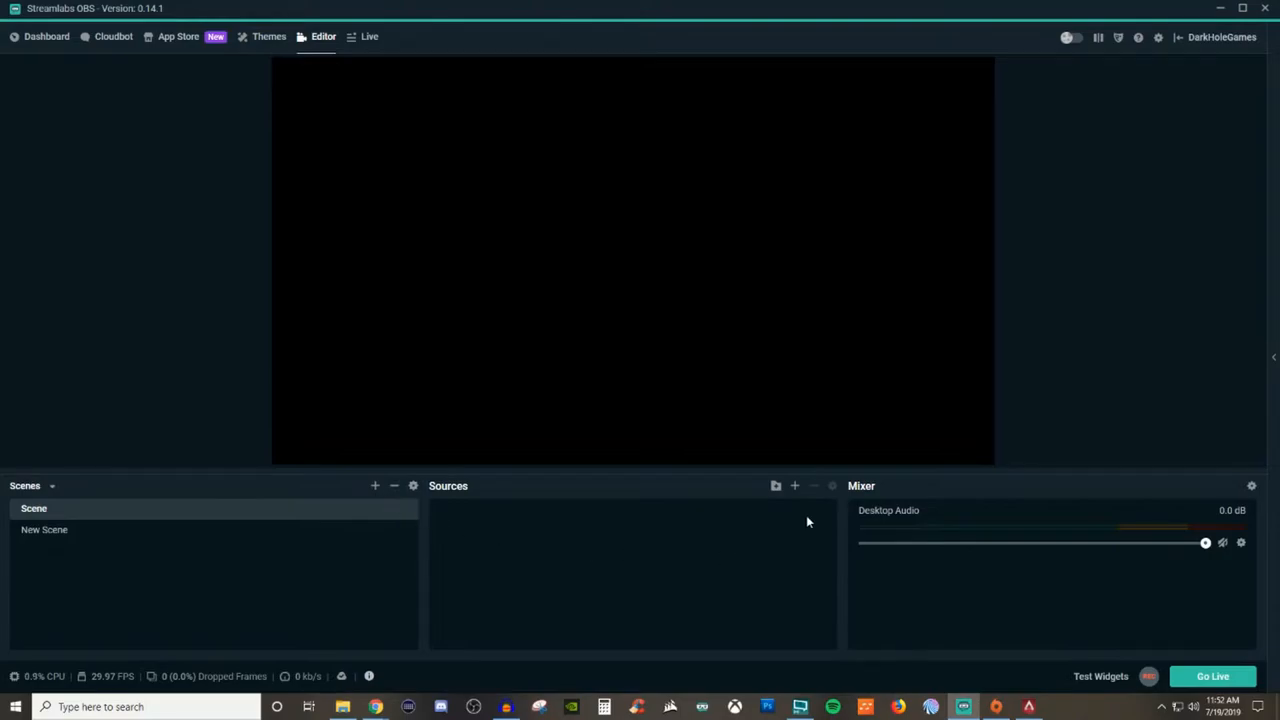
mouse_move(795, 486)
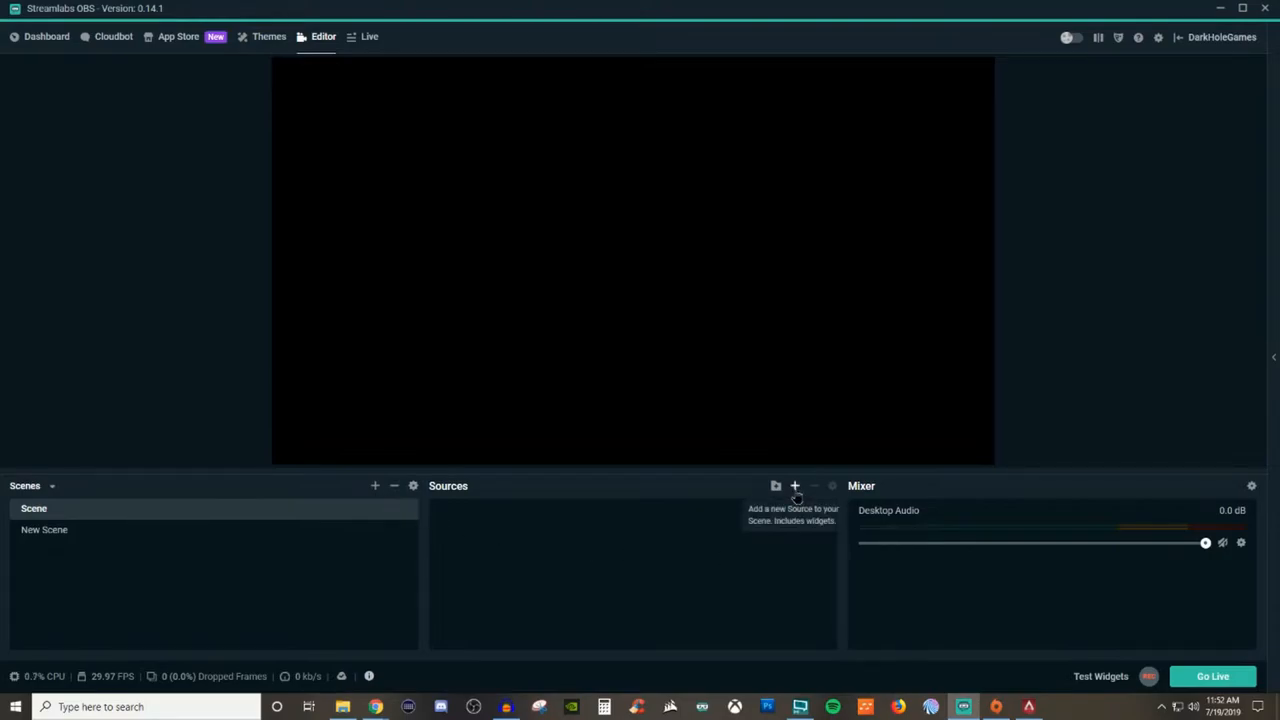
Step: Choose Audio Input Capture as the new source type in the Sources panel
left_click(795, 486)
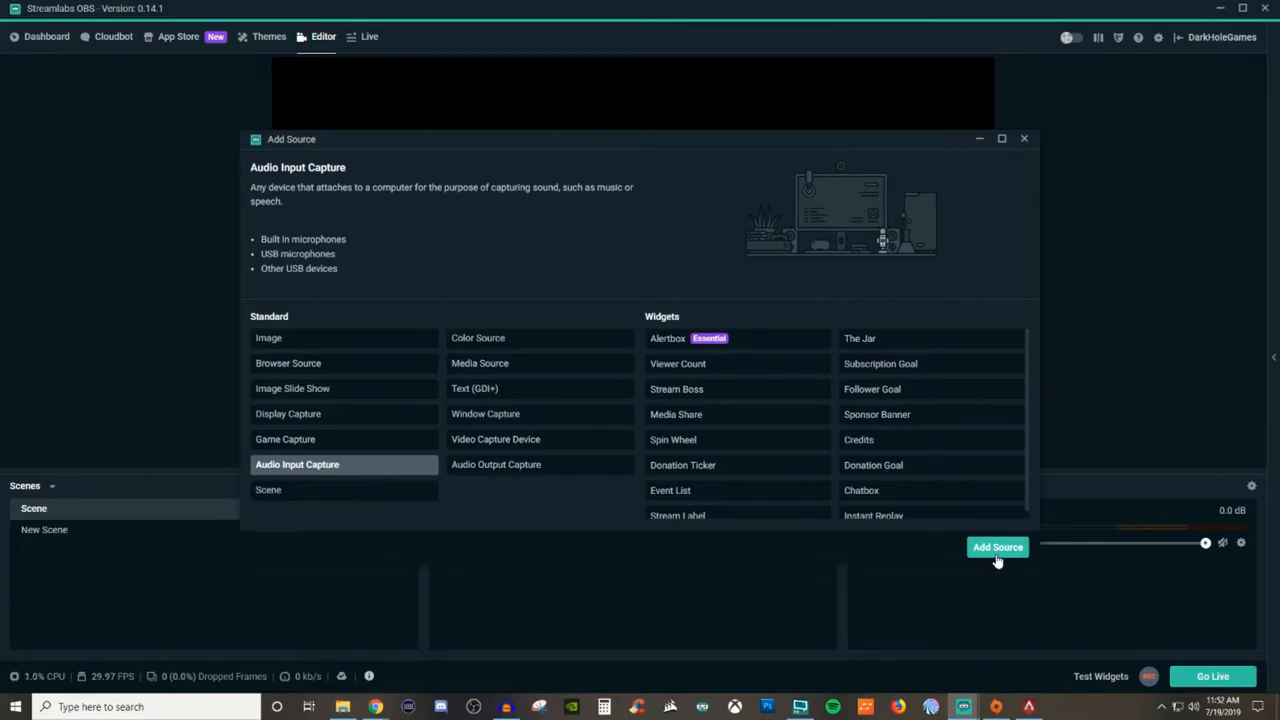
left_click(997, 547)
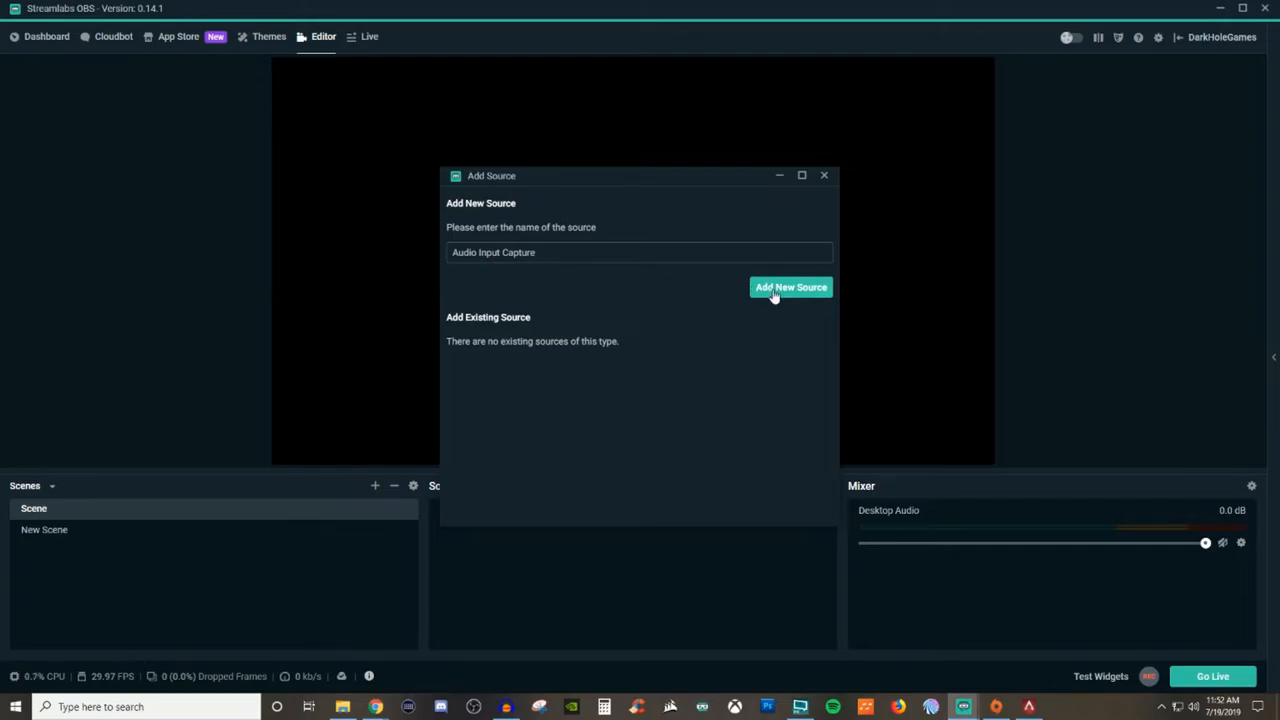
Step: Create the Audio Input Capture source and set its device to Microphone (2- USB Audio CODEC)
left_click(790, 287)
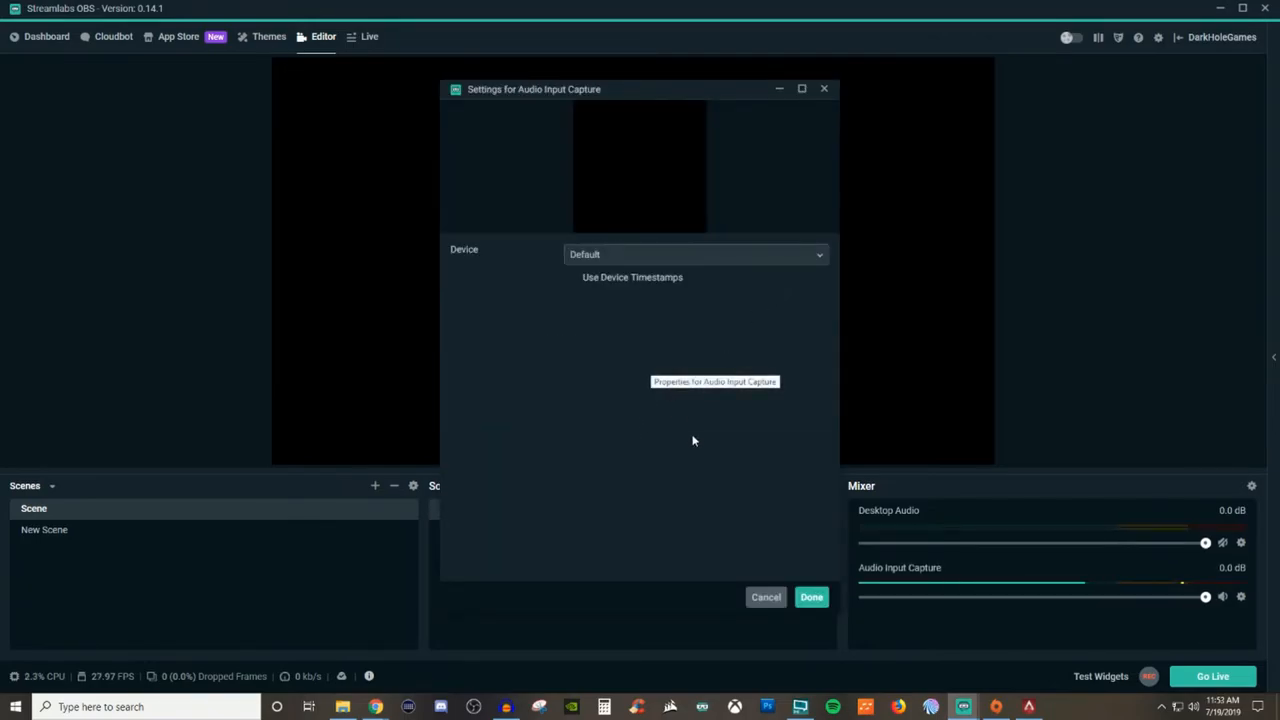
mouse_move(757, 427)
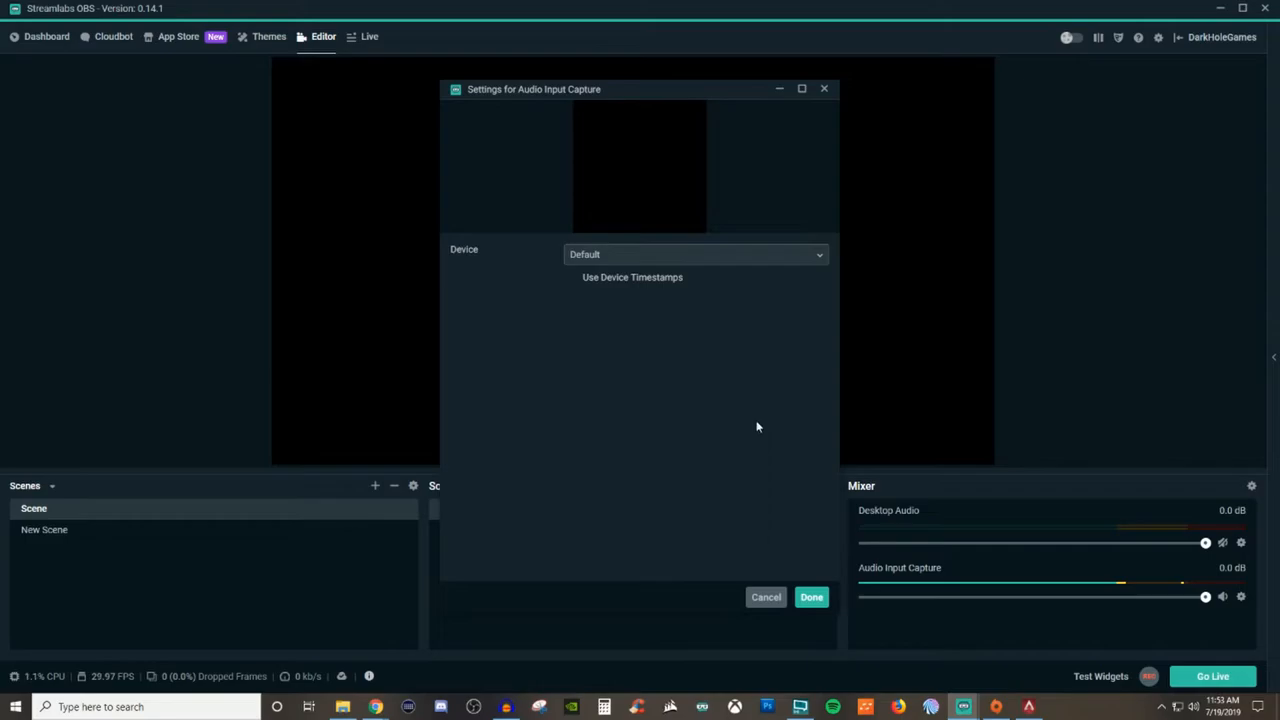
left_click(695, 254)
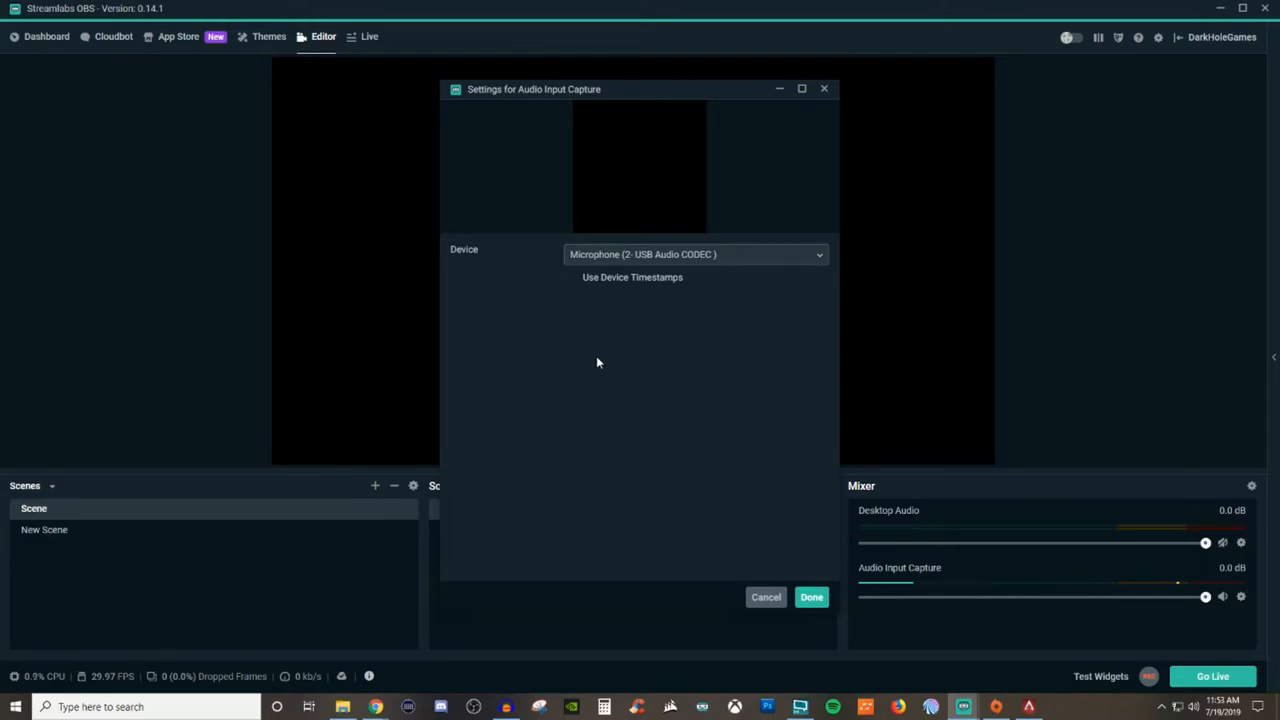
Step: Save the USB microphone setting and reopen Audio Input Capture's Properties to confirm it
left_click(811, 596)
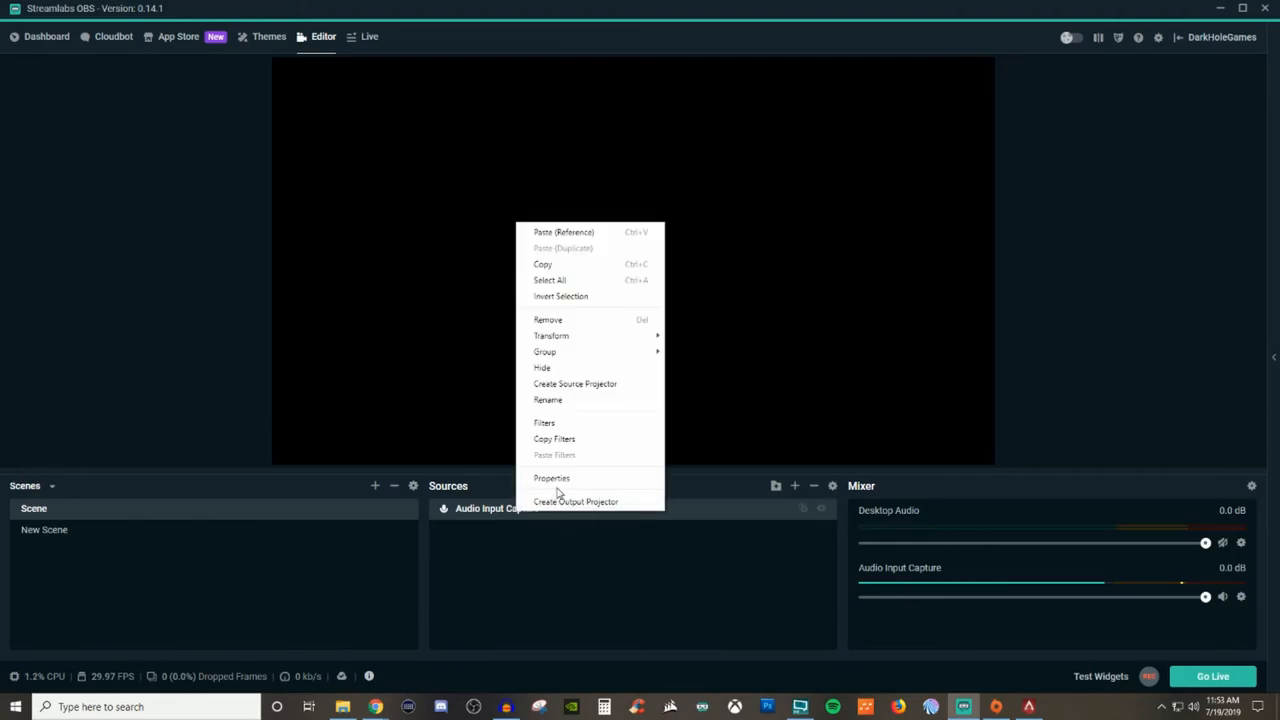
left_click(551, 478)
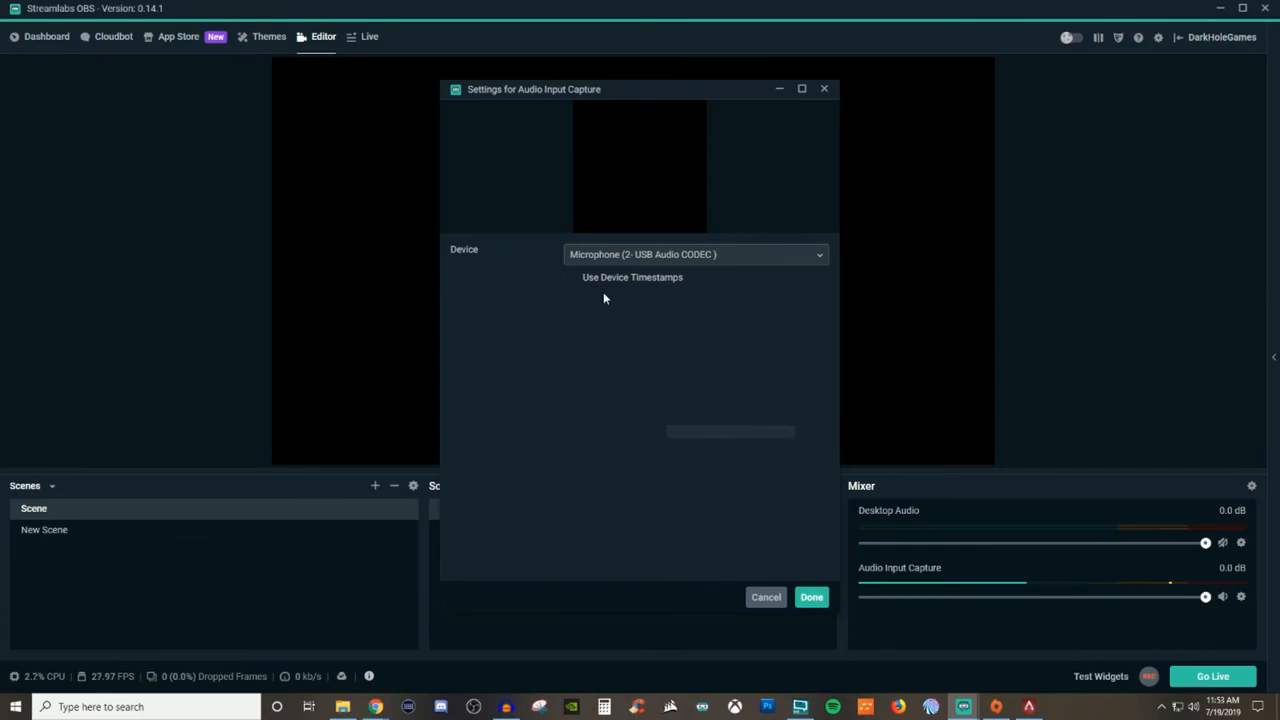
mouse_move(645, 399)
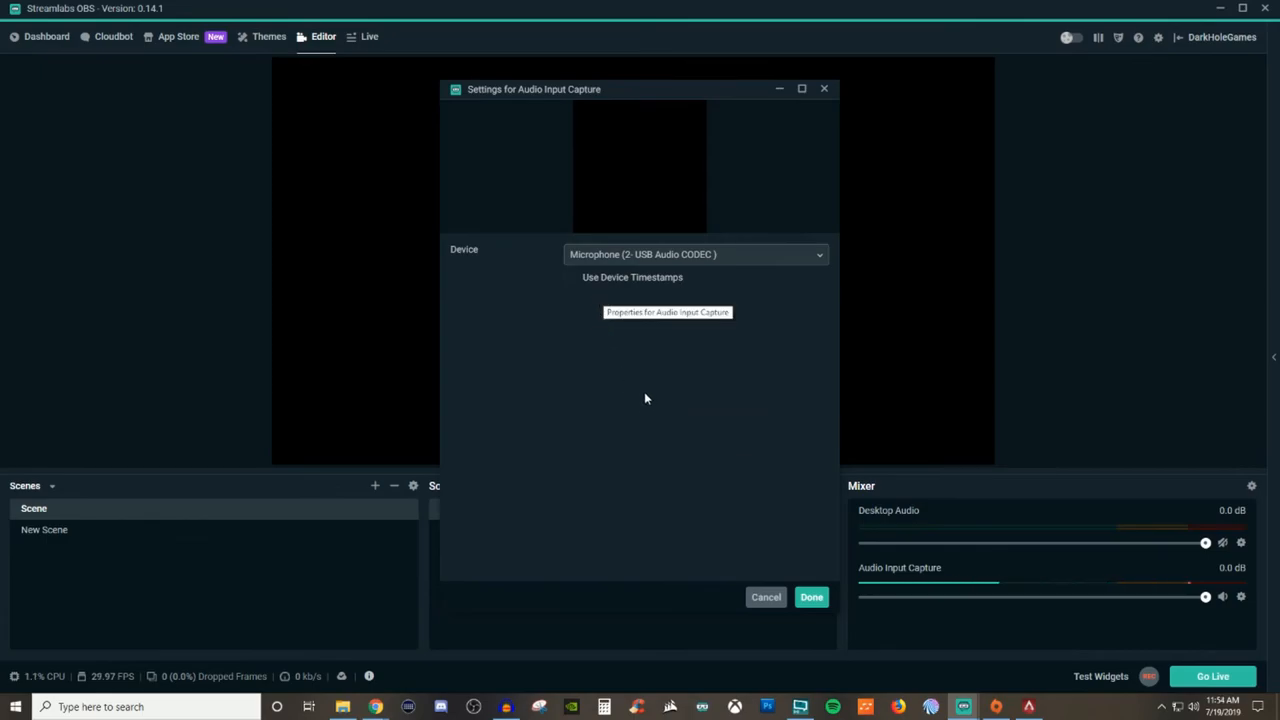